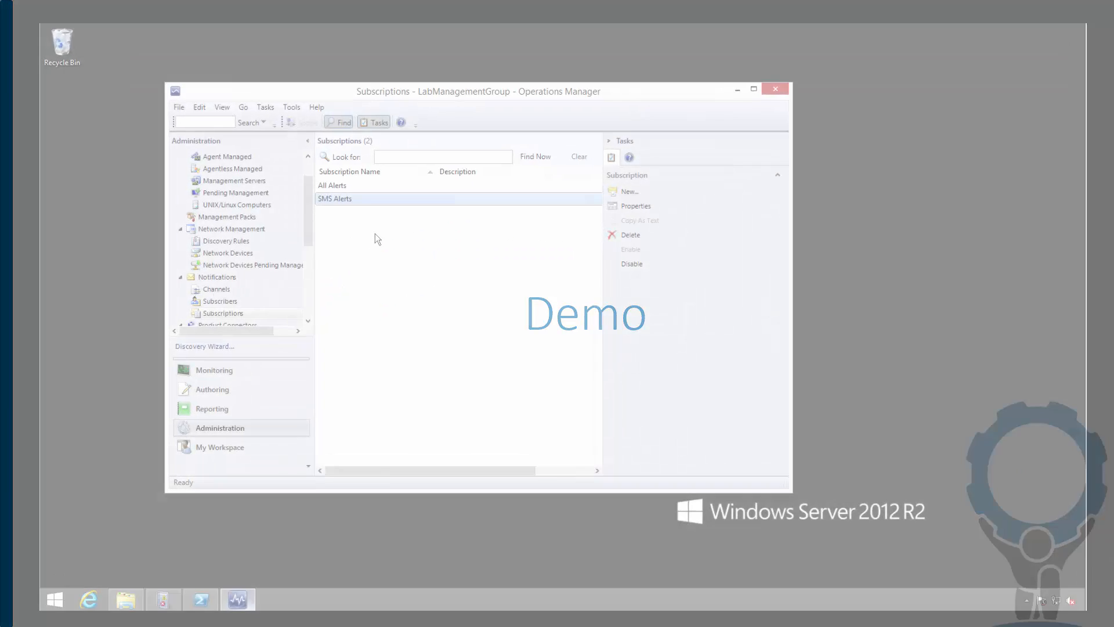
Step: Review the SMS Alerts subscription without saving, then log Application event 5555 from SCOMTest
{"action": "left_click", "coordinate": [753, 88]}
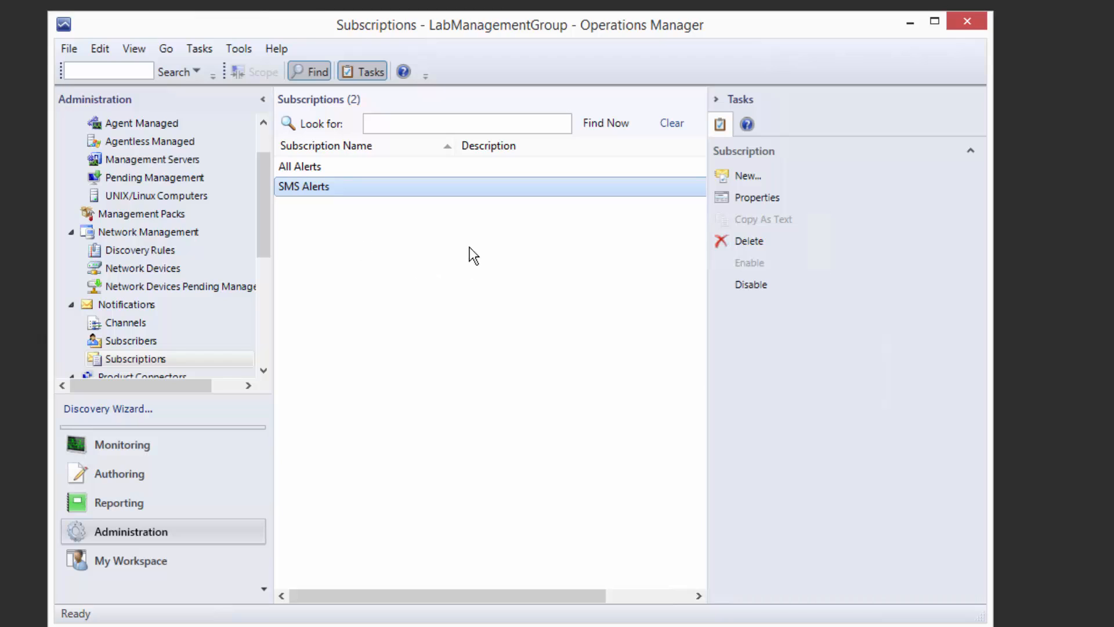
{"action": "mouse_move", "coordinate": [417, 266]}
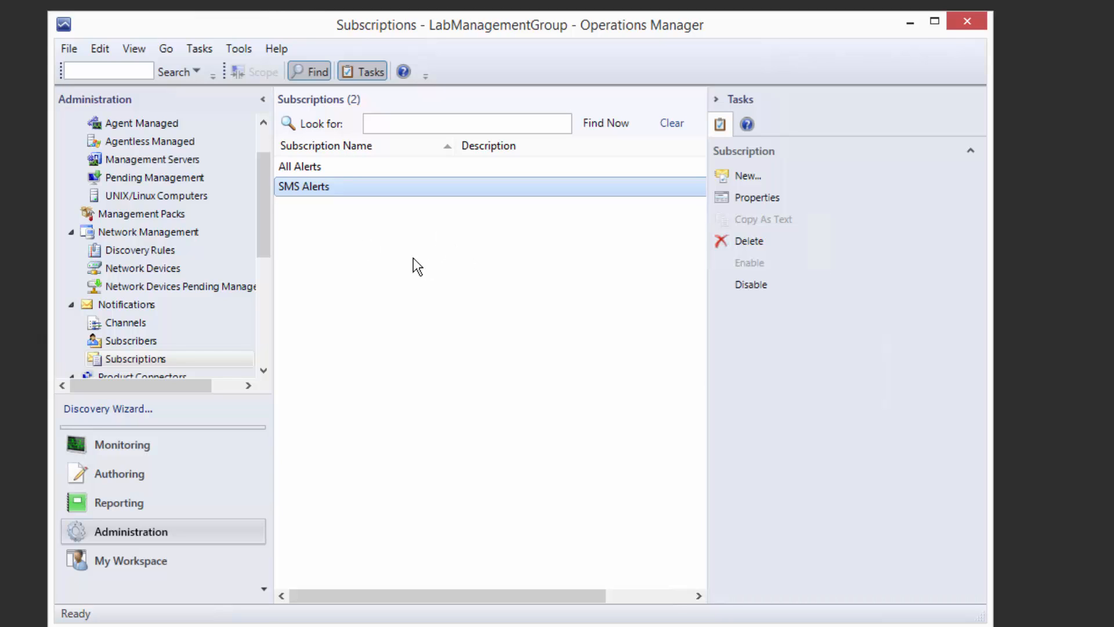
{"action": "mouse_move", "coordinate": [352, 195]}
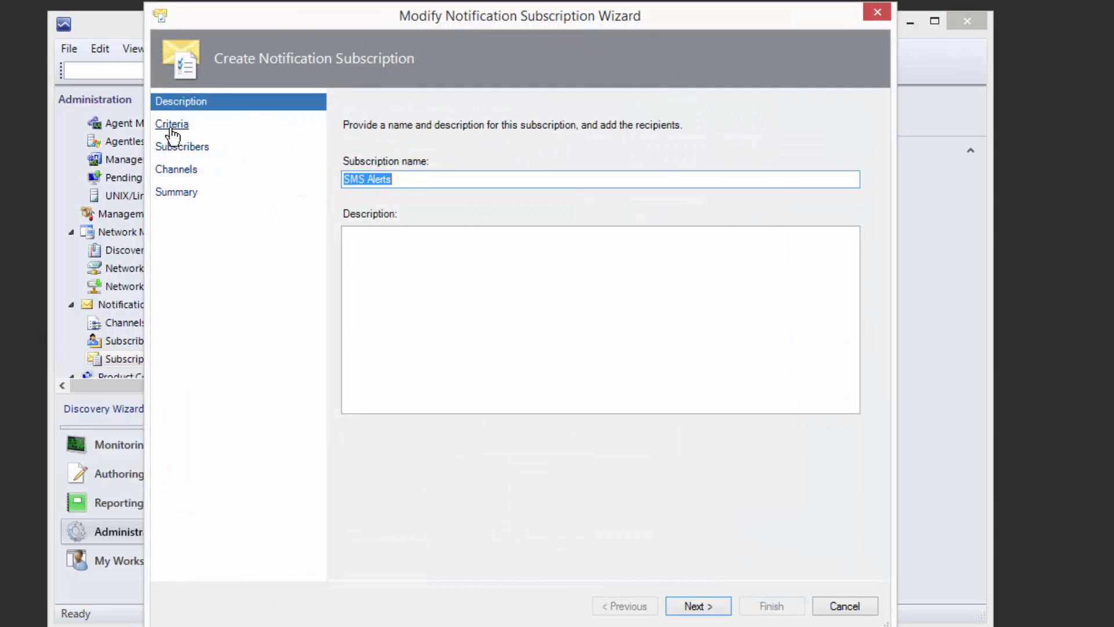
{"action": "left_click", "coordinate": [172, 124]}
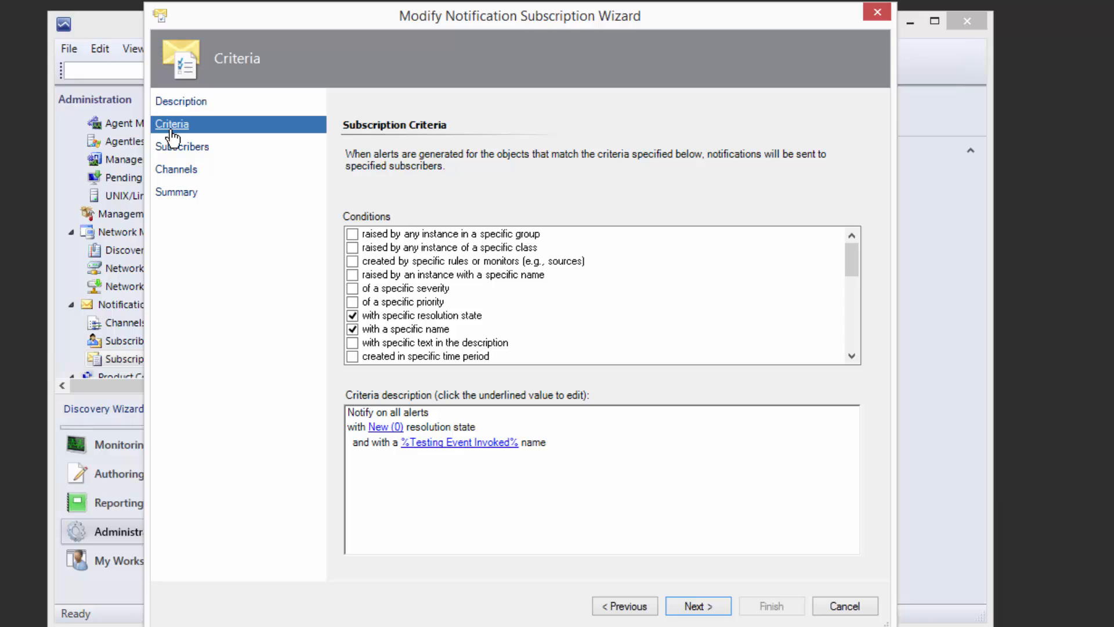
{"action": "mouse_move", "coordinate": [191, 151]}
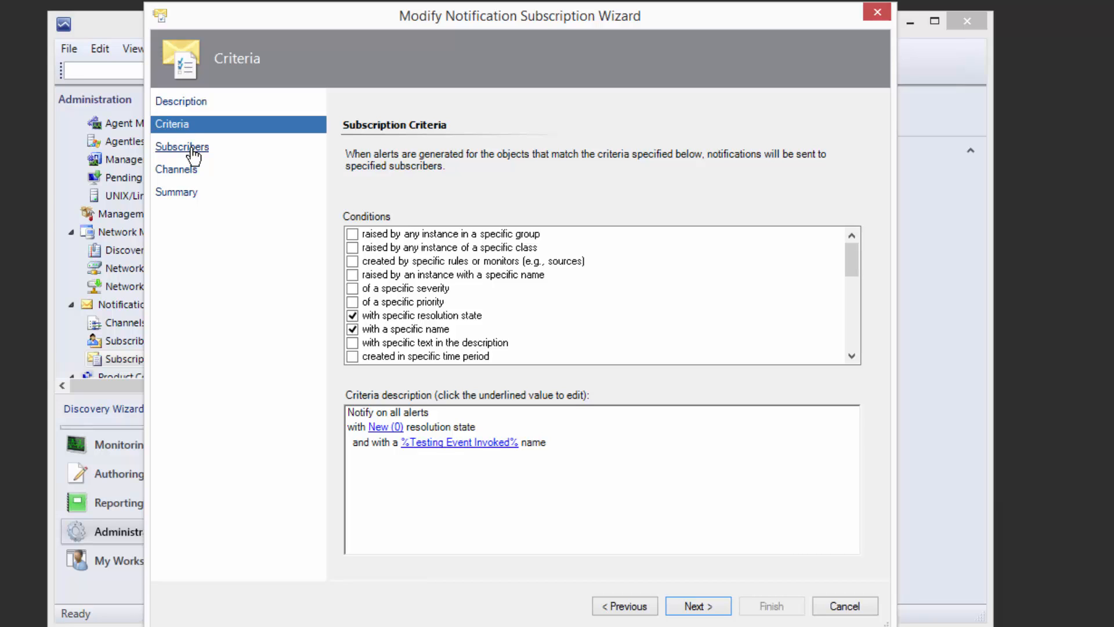
{"action": "left_click", "coordinate": [182, 146]}
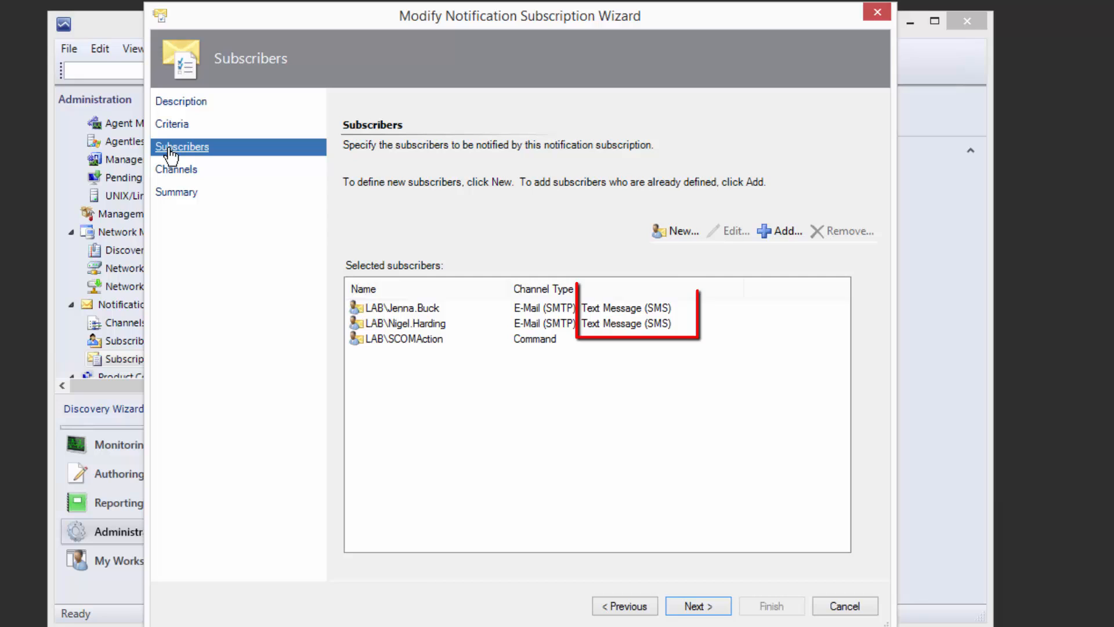
{"action": "left_click", "coordinate": [176, 169]}
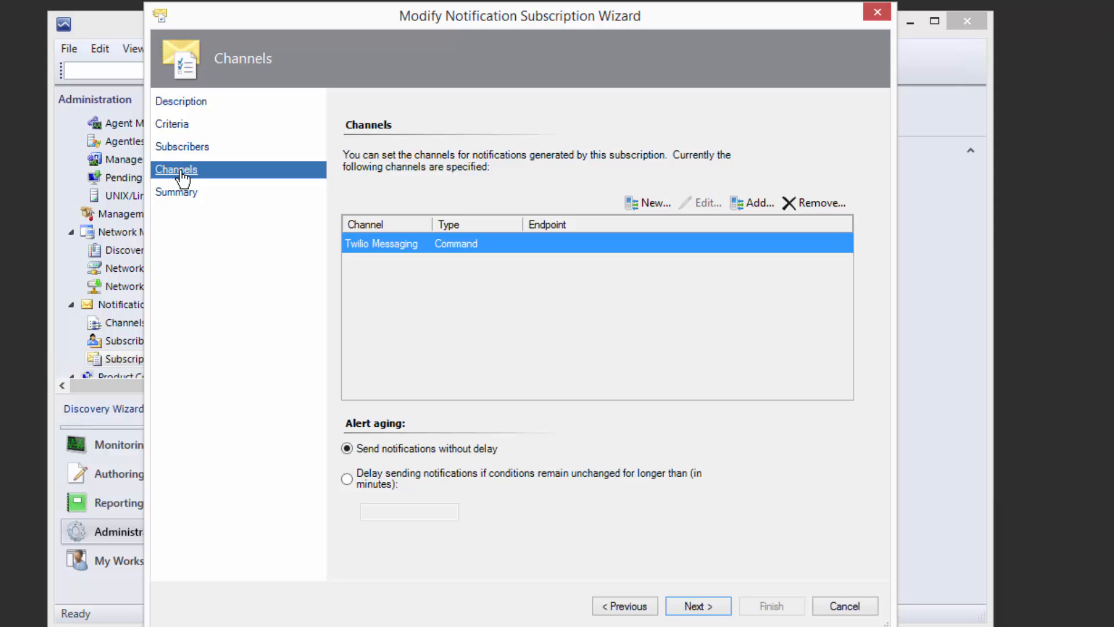
{"action": "mouse_move", "coordinate": [709, 480]}
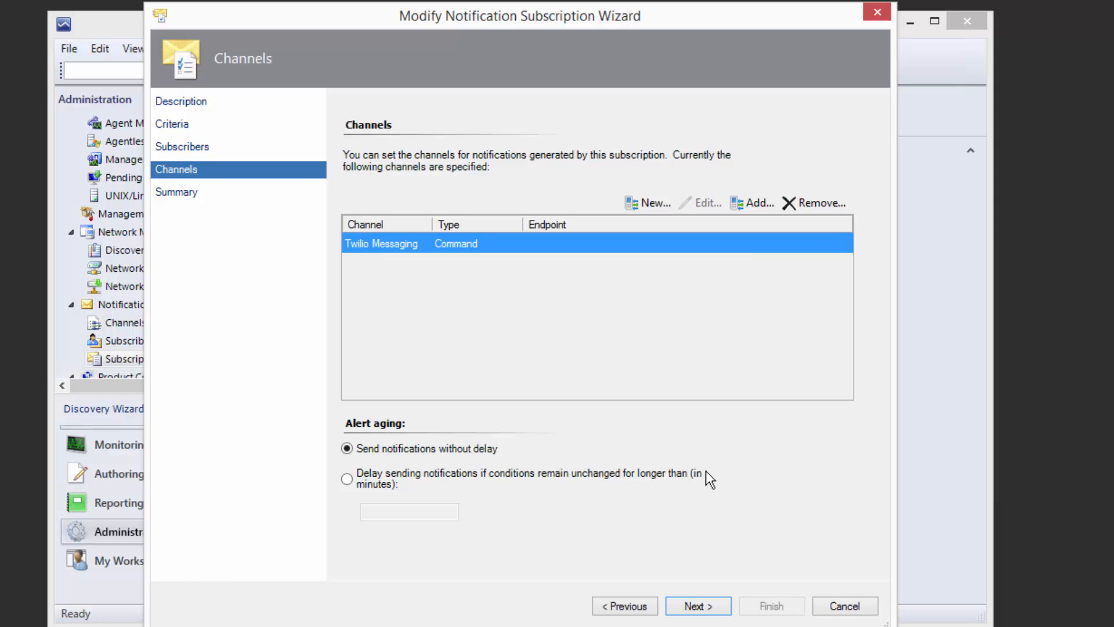
{"action": "left_click", "coordinate": [845, 605]}
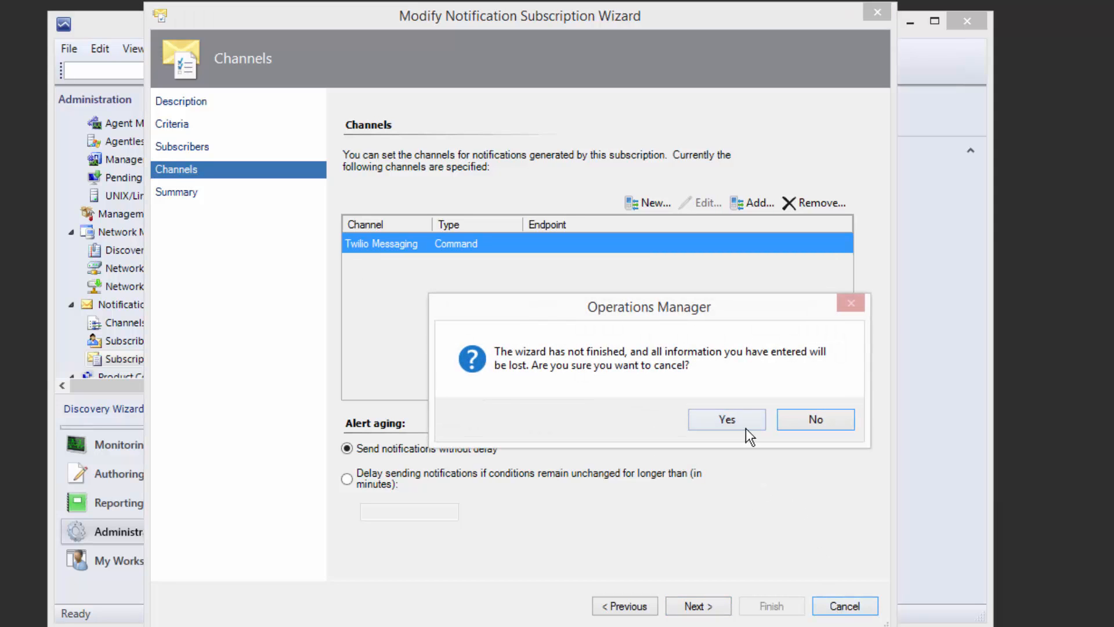
{"action": "left_click", "coordinate": [725, 418]}
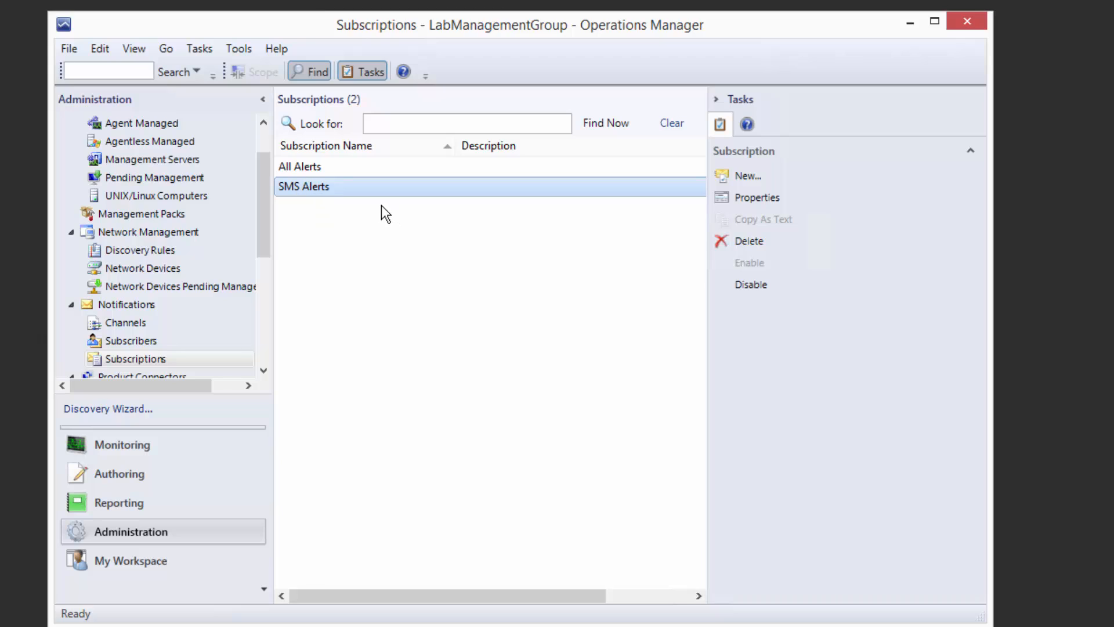
{"action": "mouse_move", "coordinate": [369, 211]}
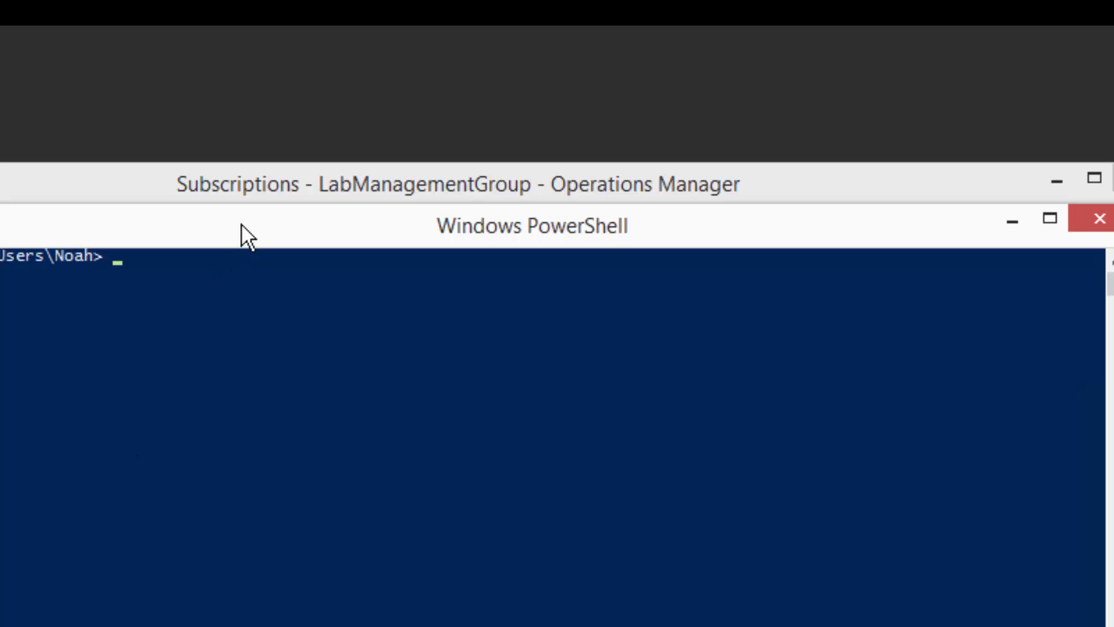
{"action": "type", "text": "Write-EventLog -LogName Application -Source \"SCOMTest\" -EntryType Information -EventId 5555 -Message \"It's SCOM. I know you're sleeping, but I'm lonely and bad things are happening in the datacenter\""}
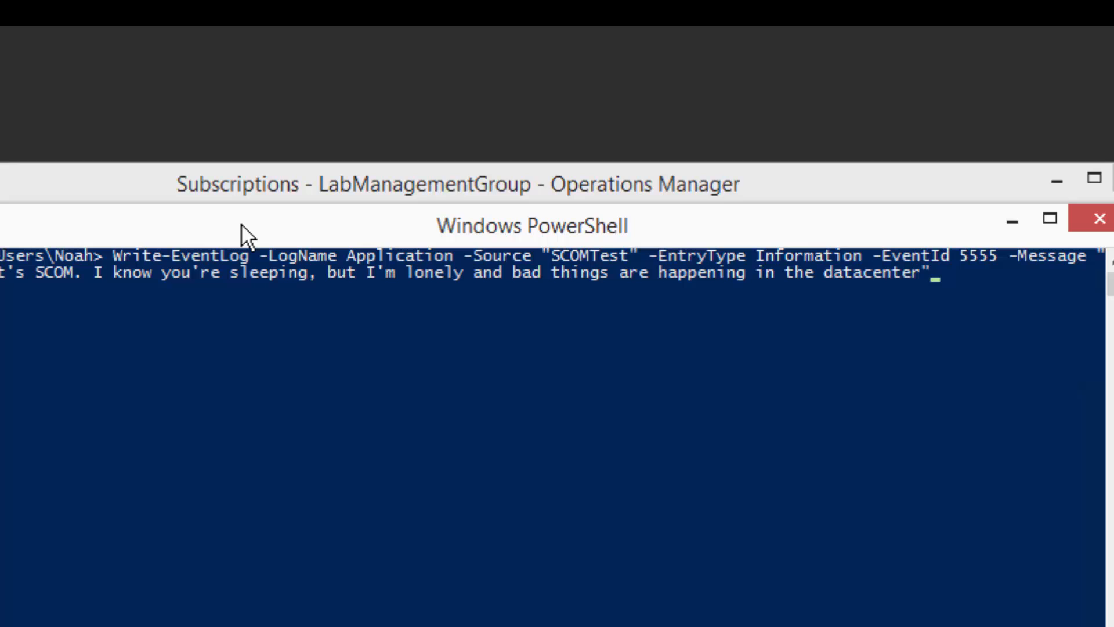
{"action": "key", "text": "Return"}
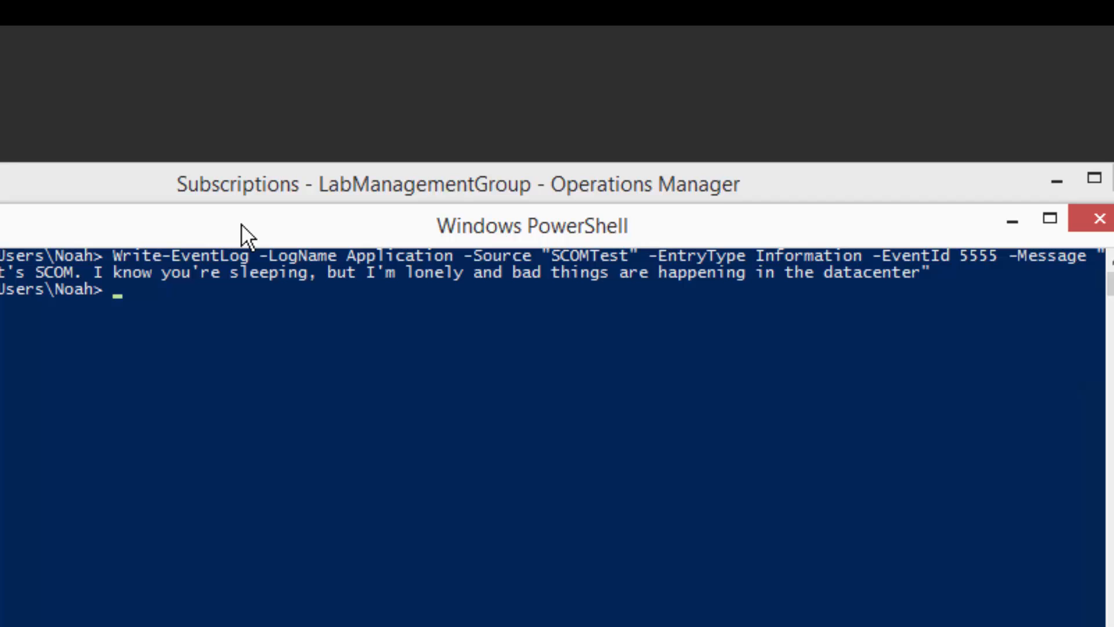
{"action": "mouse_move", "coordinate": [298, 278]}
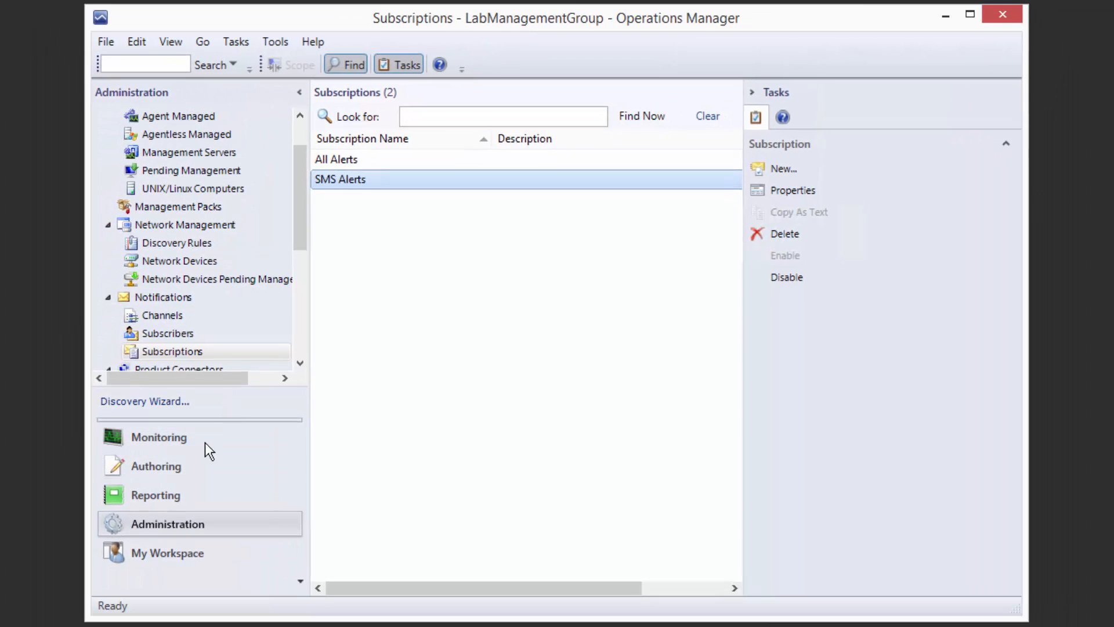
Step: Show Active Alerts in Monitoring and select the new Testing Event Invoked alert
{"action": "left_click", "coordinate": [159, 436]}
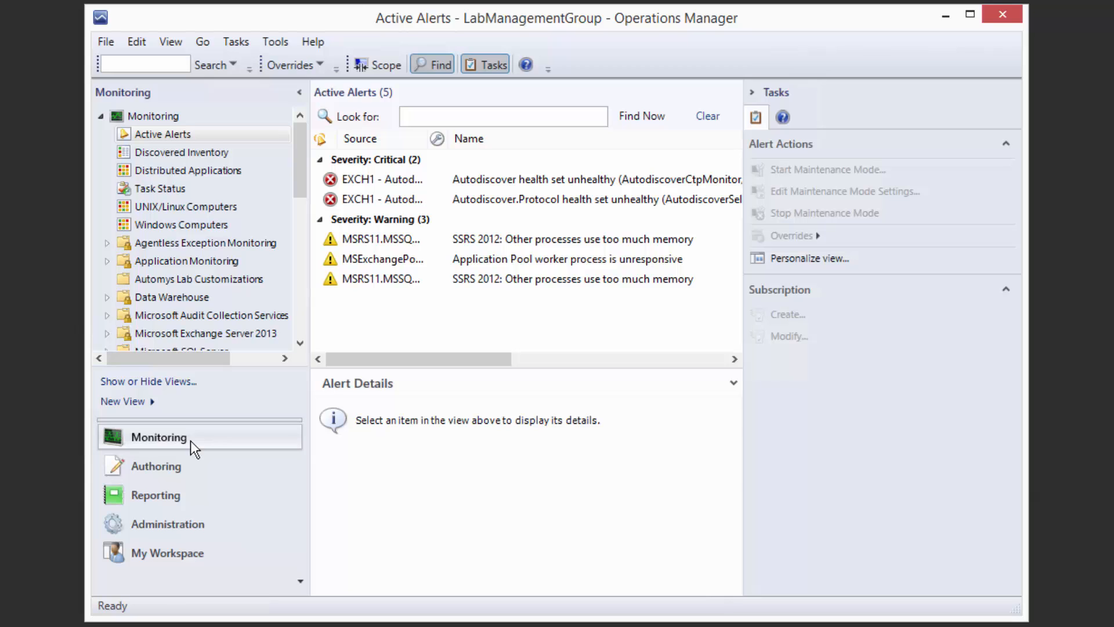
{"action": "mouse_move", "coordinate": [374, 326]}
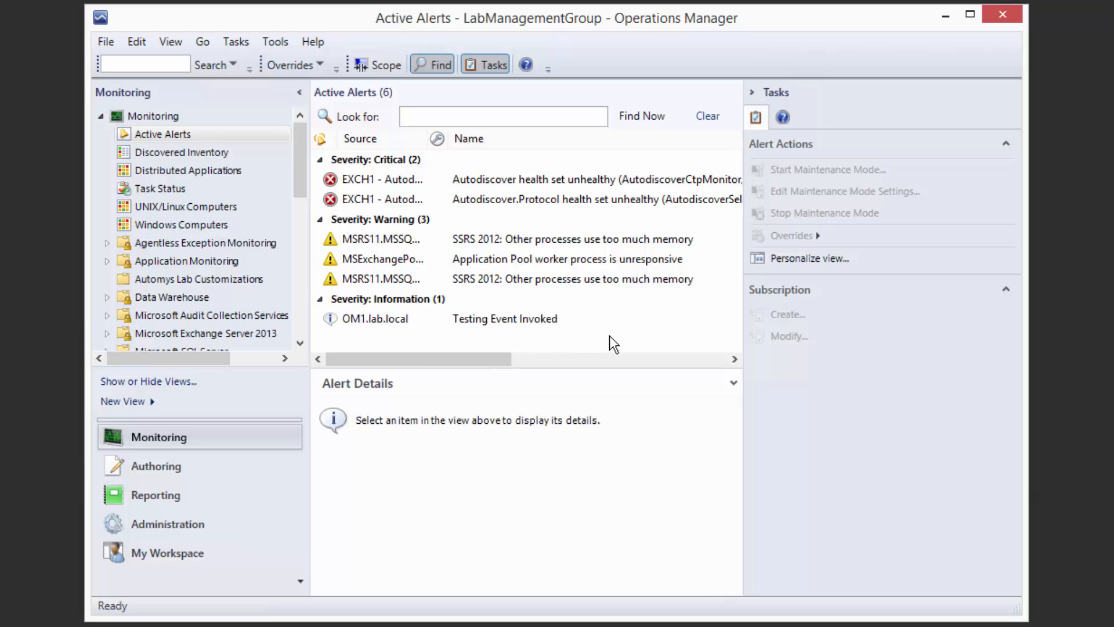
{"action": "left_click", "coordinate": [504, 318]}
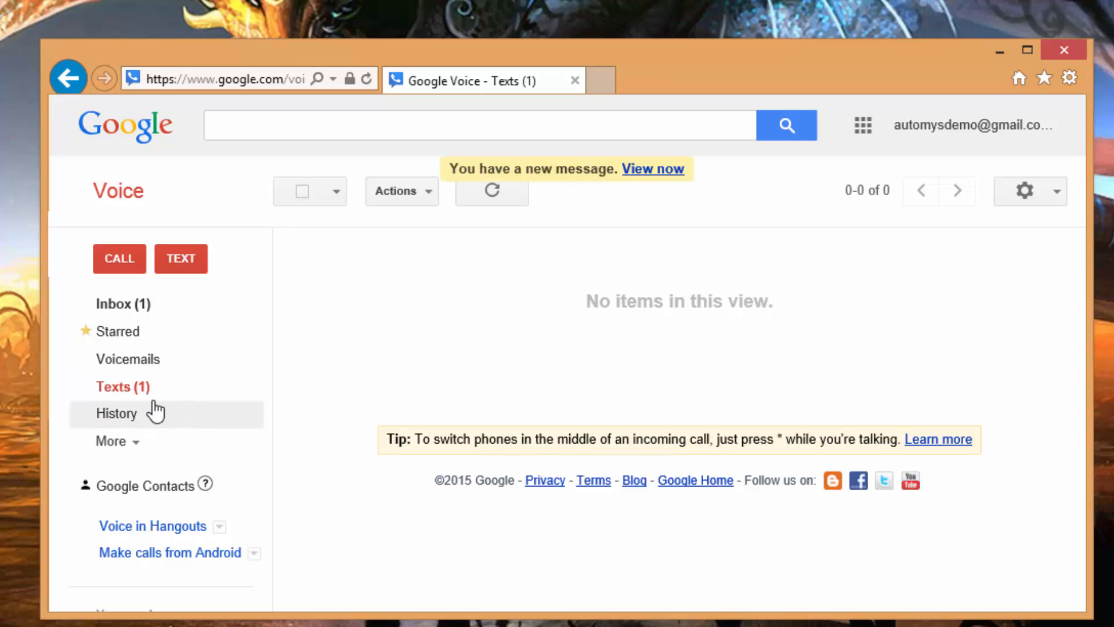
Step: Open the Google Voice Texts list to see the SCOM Alerts SMS message
{"action": "left_click", "coordinate": [123, 386]}
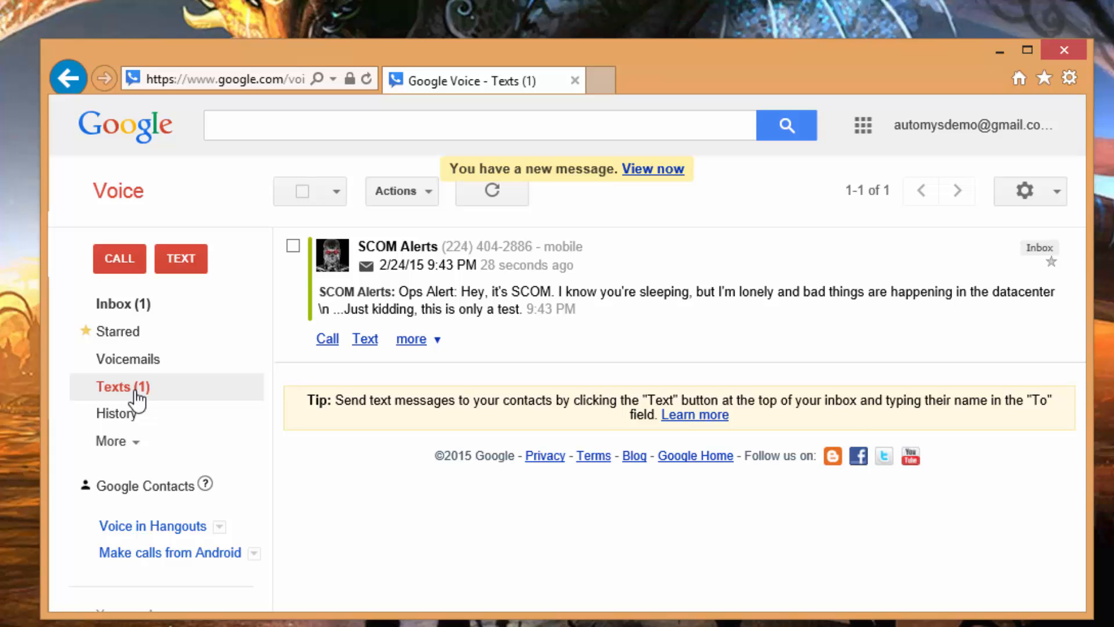
{"action": "mouse_move", "coordinate": [397, 247]}
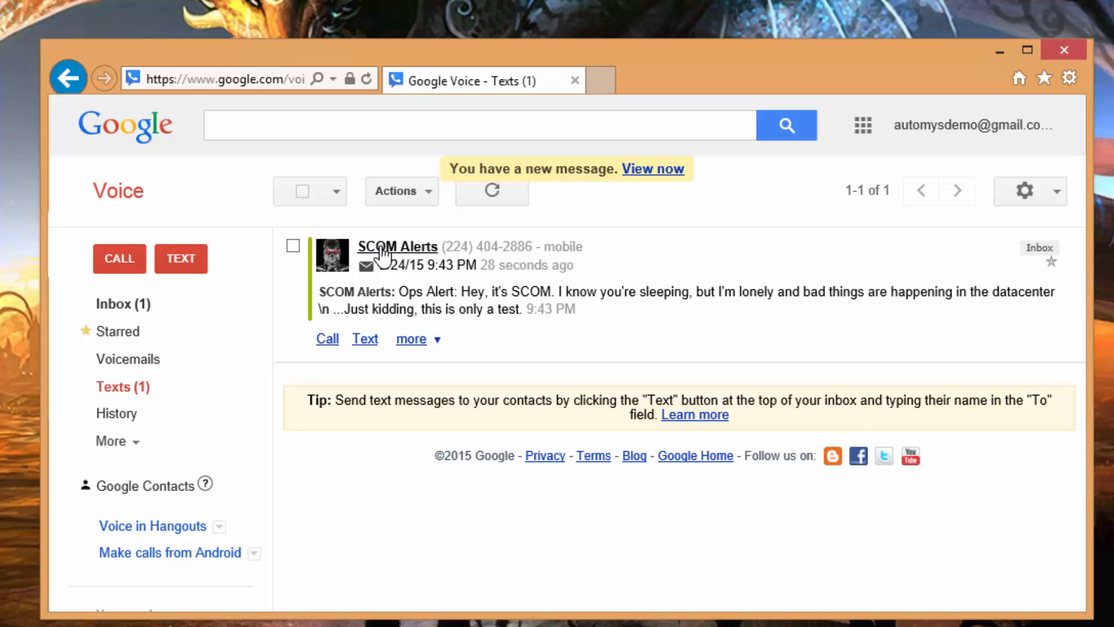
{"action": "mouse_move", "coordinate": [383, 266]}
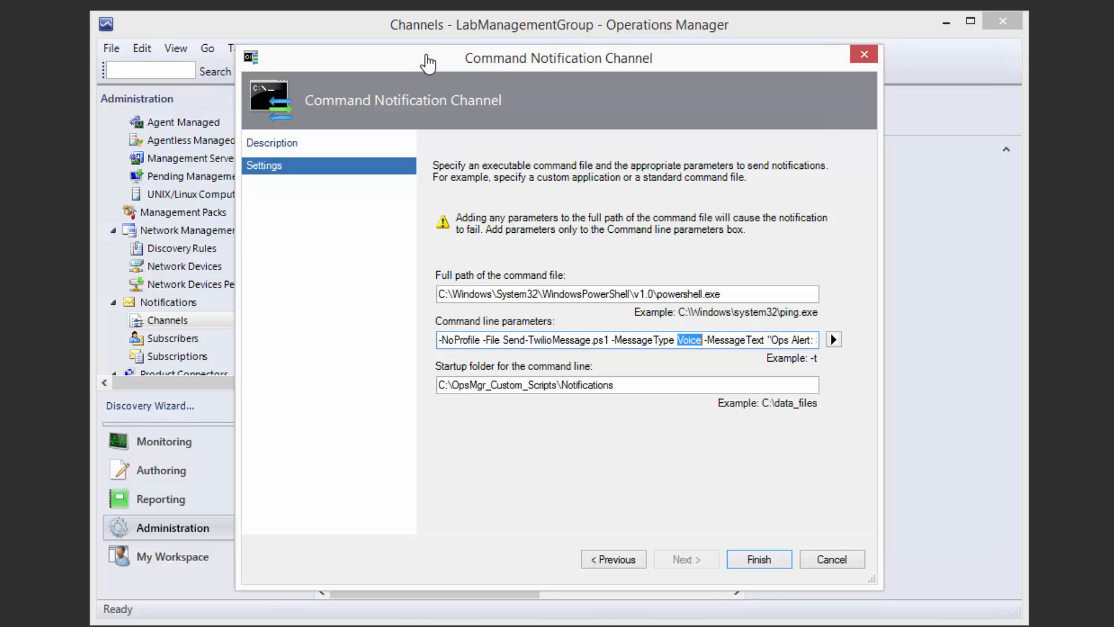
{"action": "mouse_move", "coordinate": [700, 367]}
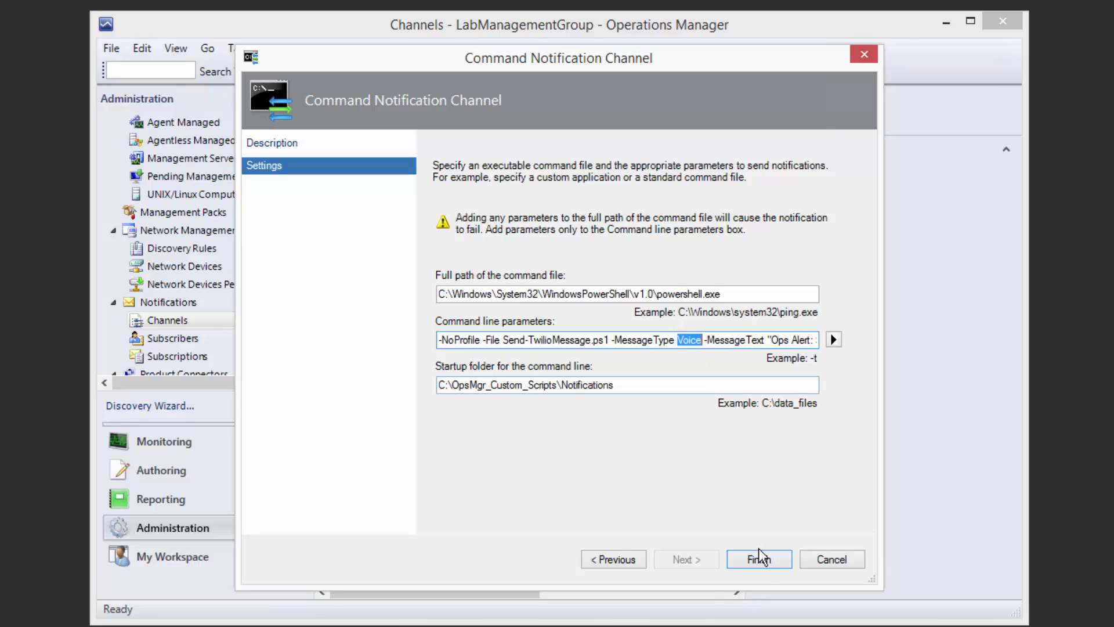
Step: Save the Twilio channel with the Voice message type and dismiss the confirmation
{"action": "left_click", "coordinate": [759, 559]}
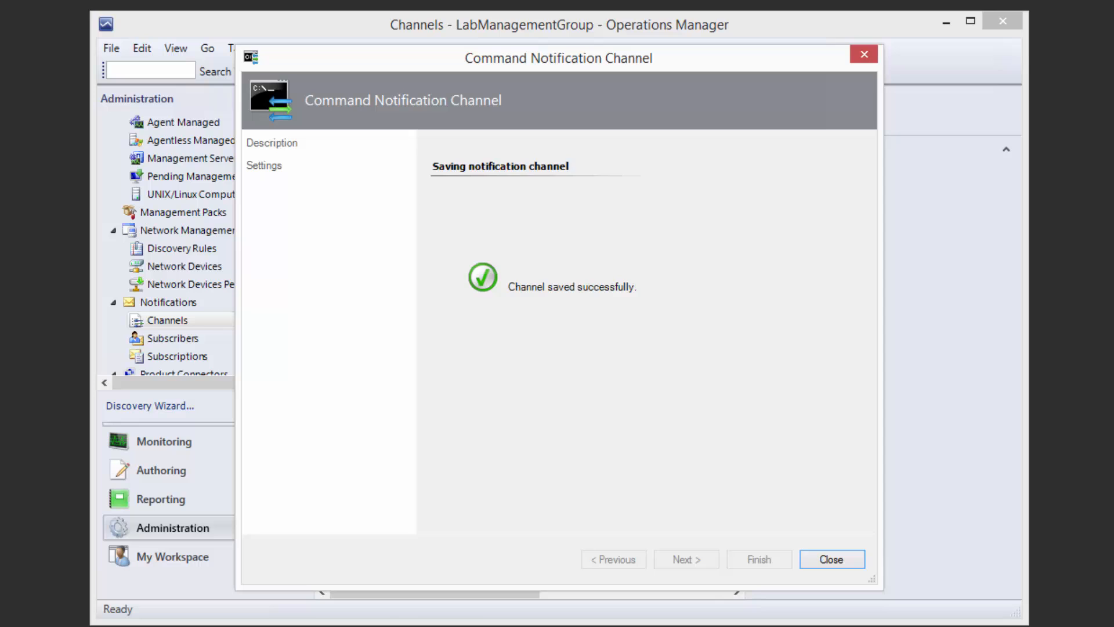
{"action": "left_click", "coordinate": [830, 560]}
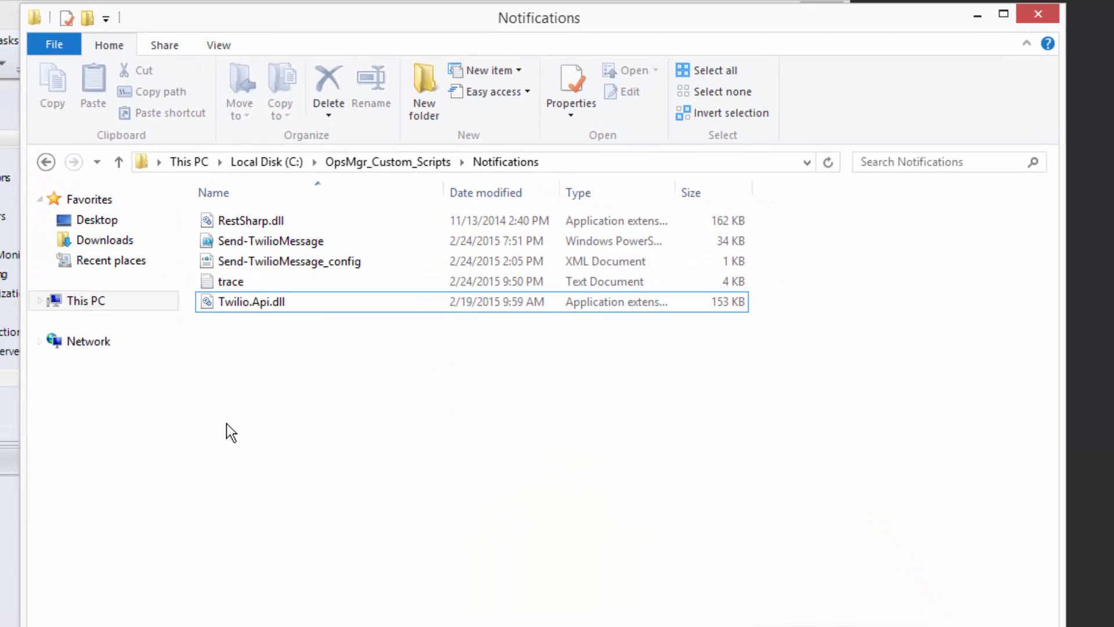
Step: Open trace.txt in Notepad, scroll through the successful send entries, and close it
{"action": "left_click", "coordinate": [230, 281]}
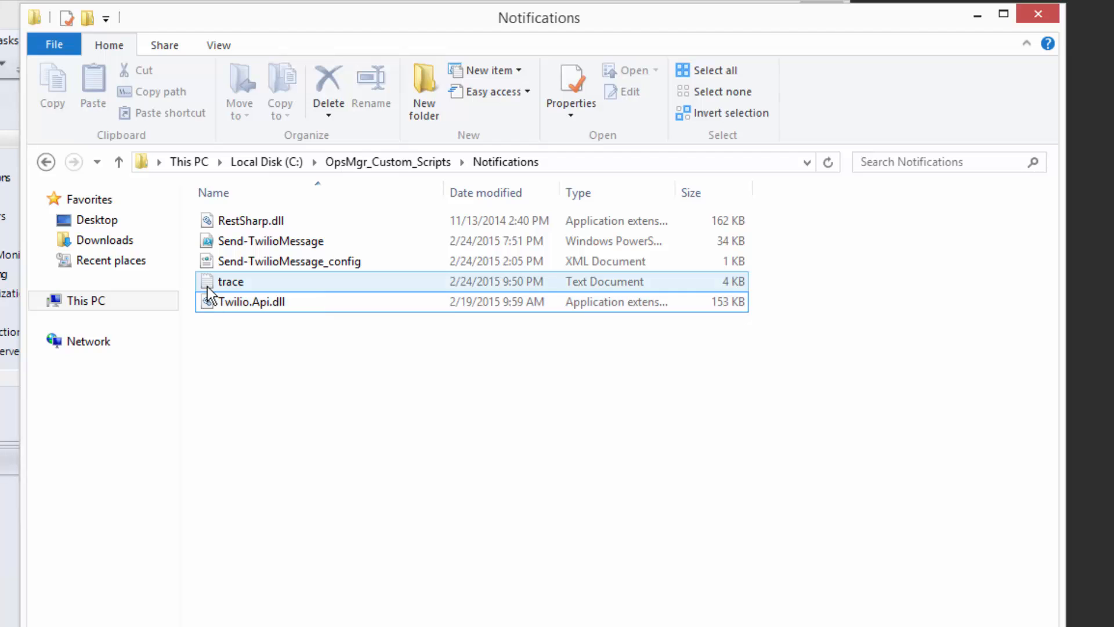
{"action": "double_click", "coordinate": [231, 282]}
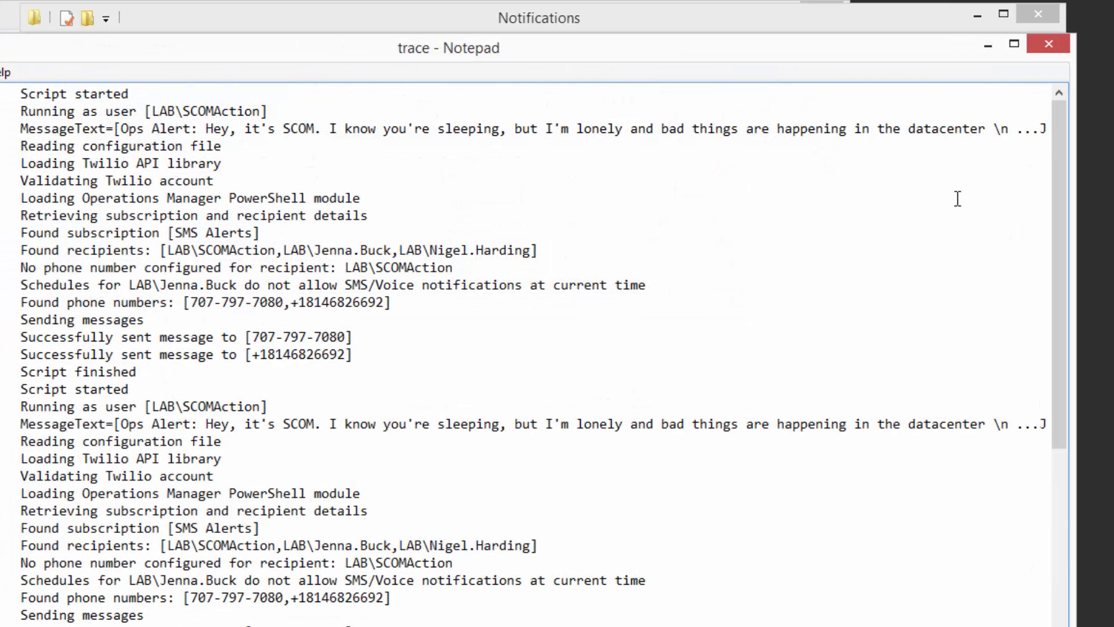
{"action": "scroll", "scroll_direction": "down", "scroll_amount": 3}
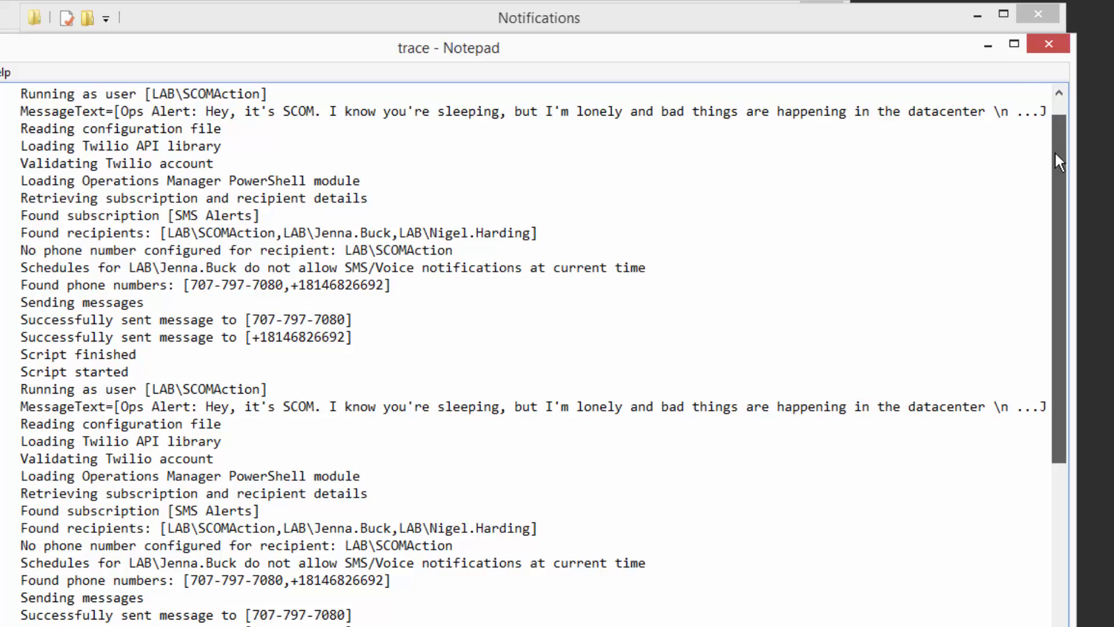
{"action": "scroll", "scroll_direction": "down", "scroll_amount": 3}
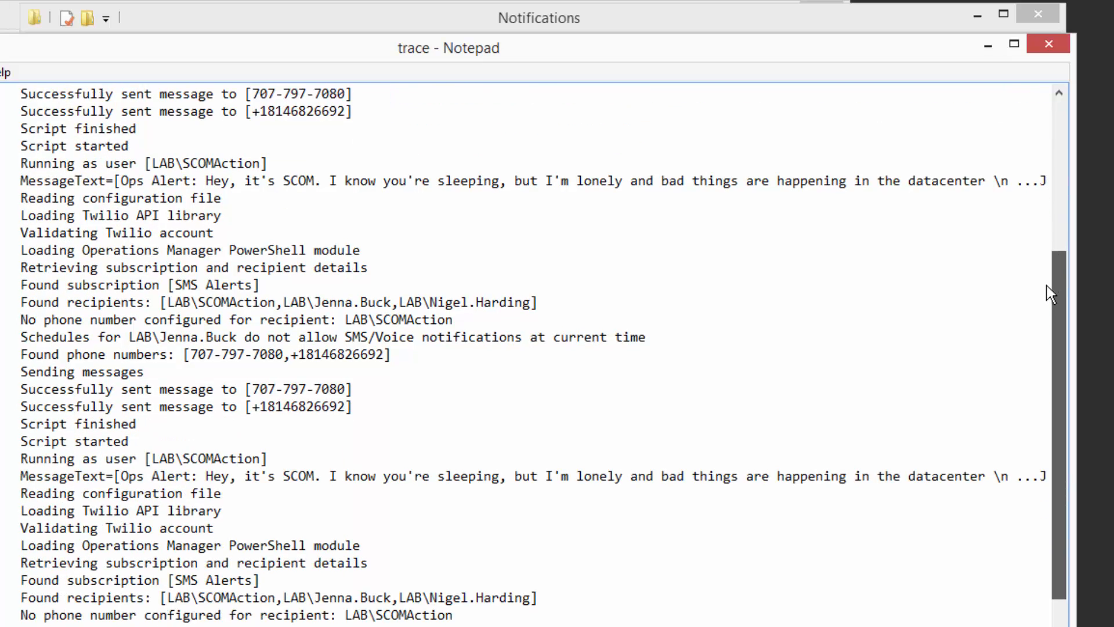
{"action": "scroll", "scroll_direction": "down", "scroll_amount": 3}
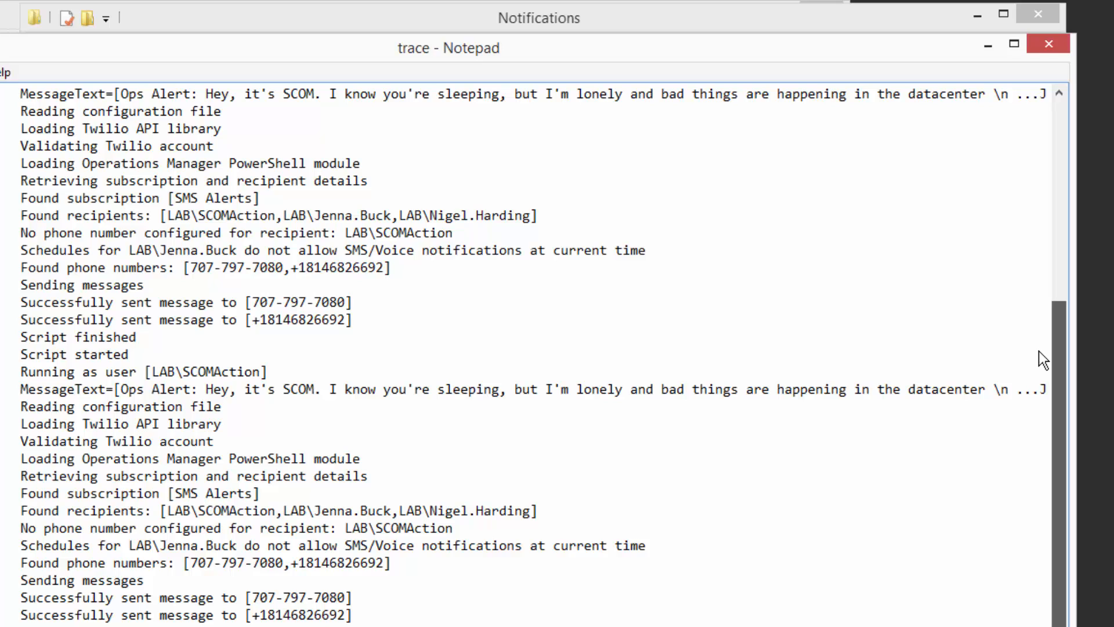
{"action": "mouse_move", "coordinate": [1039, 351]}
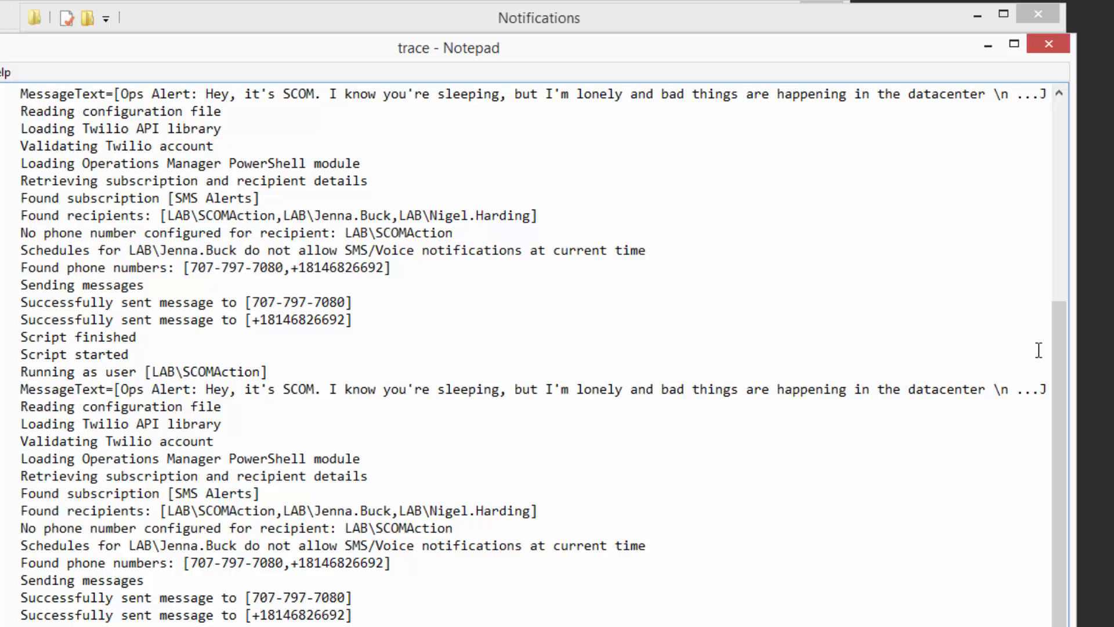
{"action": "left_click", "coordinate": [1048, 43]}
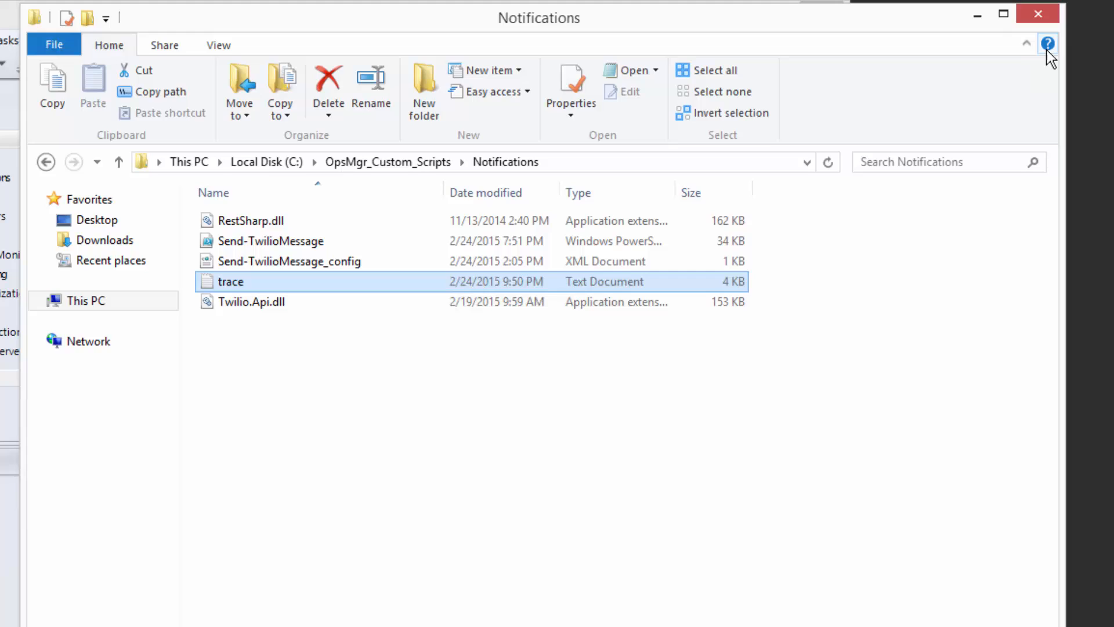